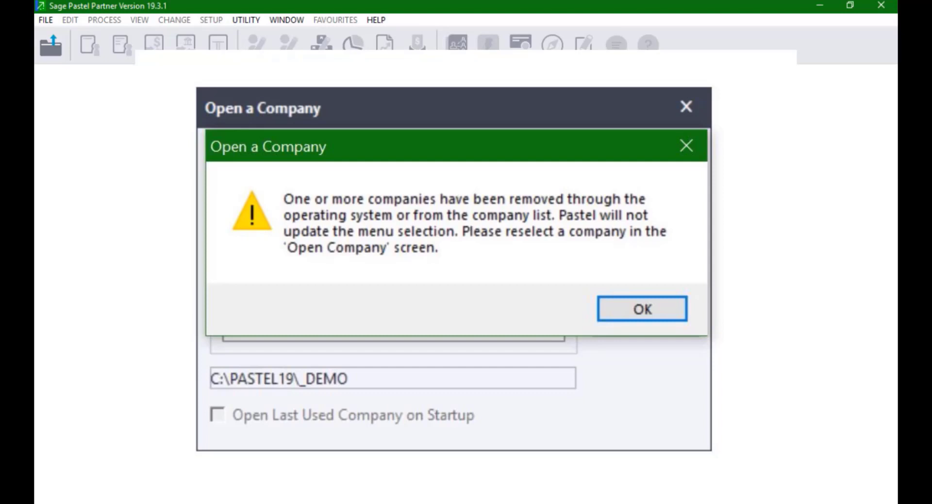
# Dismiss the warning that the company has been removed
pyautogui.click(641, 309)
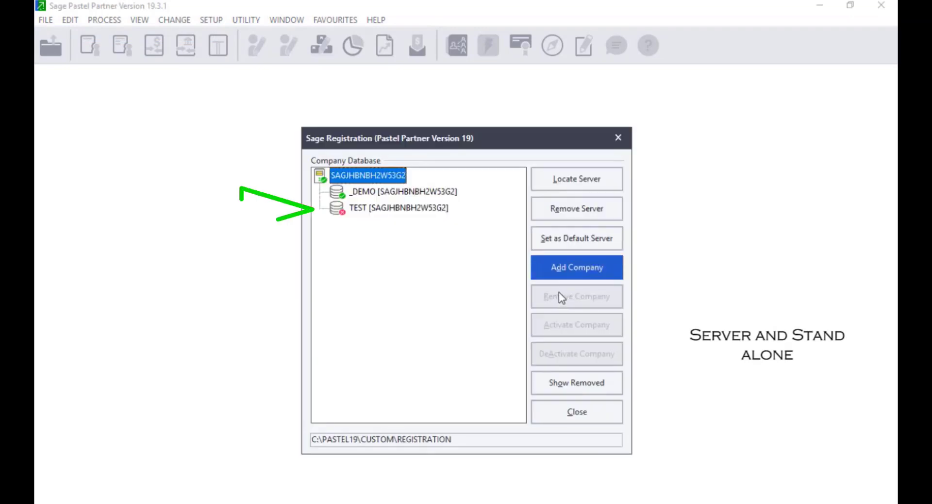
# Remove the broken TEST registration and register the C:\Pastel19\TESTCO folder instead
pyautogui.click(398, 208)
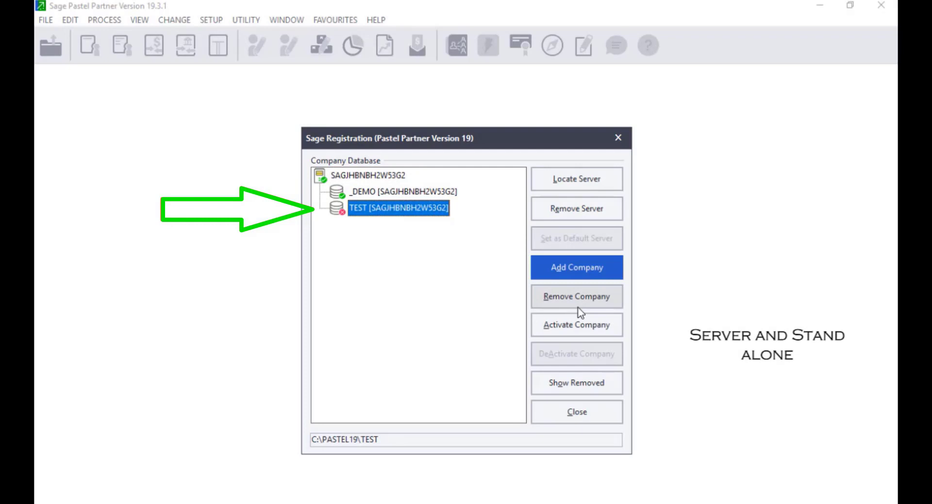
pyautogui.click(576, 296)
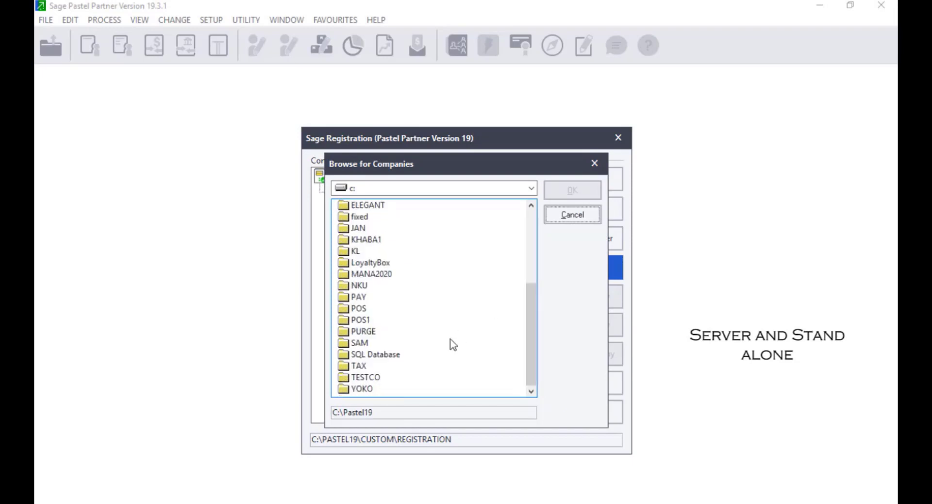
pyautogui.click(365, 377)
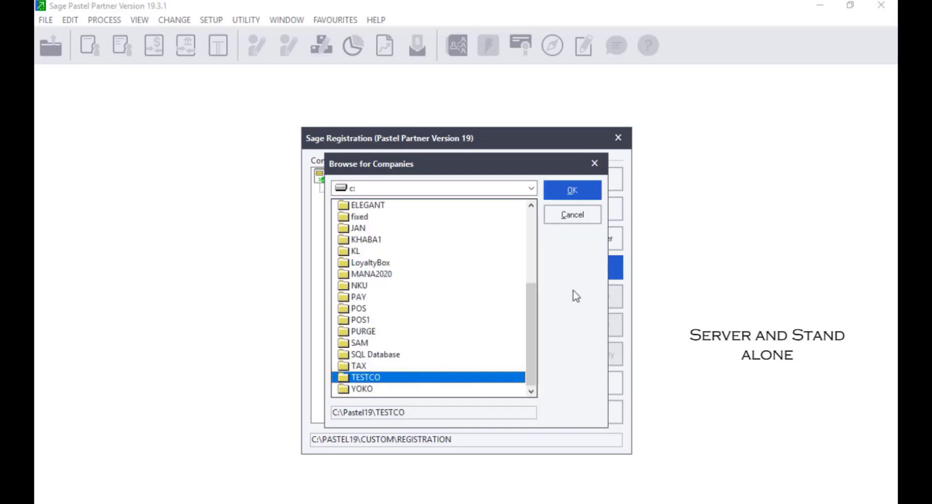
pyautogui.click(572, 190)
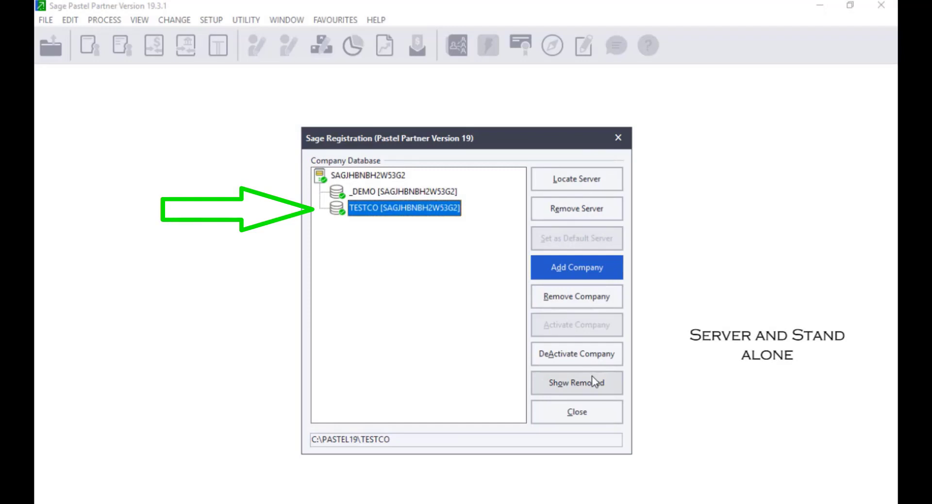
pyautogui.click(577, 412)
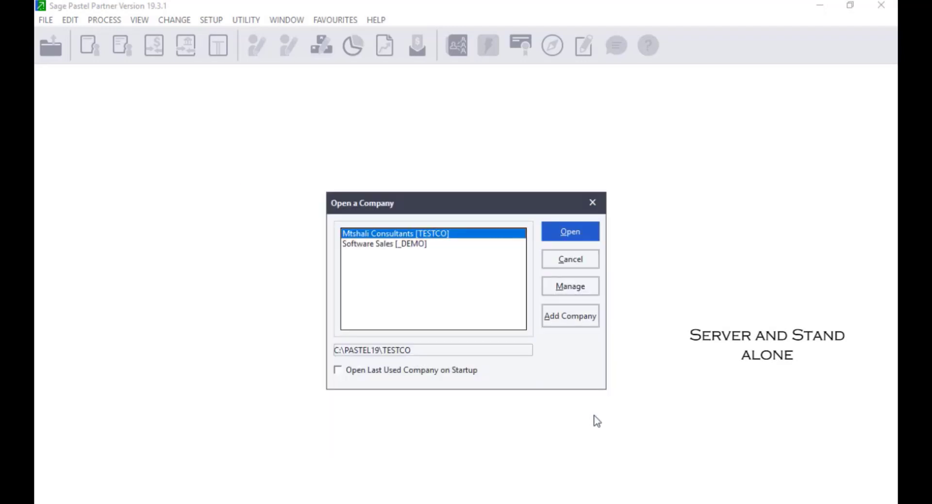
pyautogui.moveTo(594, 428)
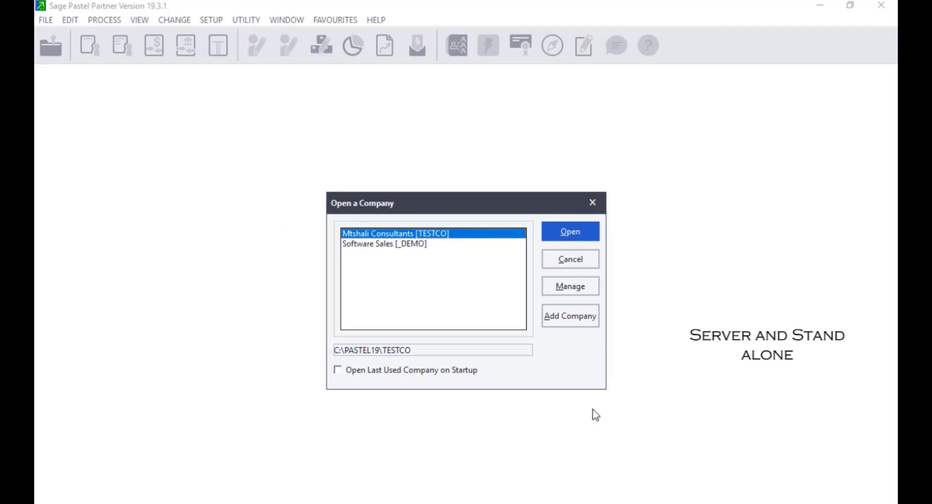
# Close the Open a Company dialog, leaving no company open
pyautogui.click(570, 231)
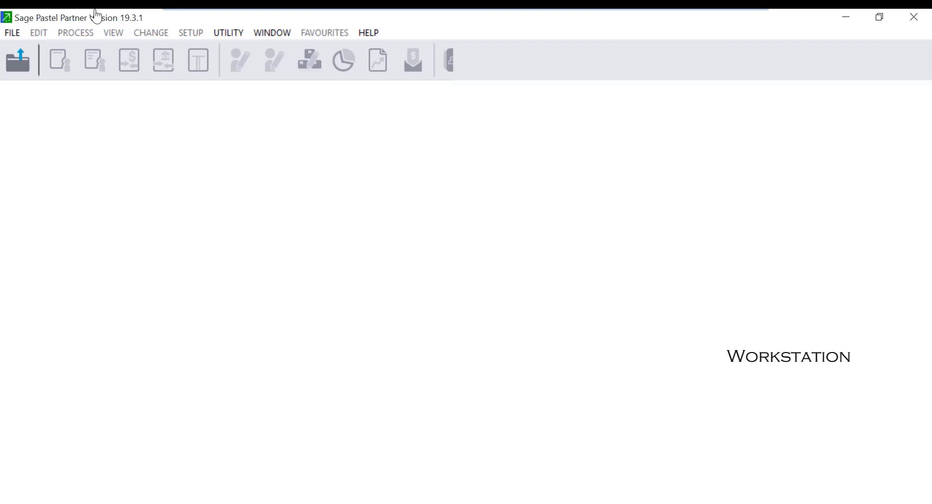
# Open Sage Registration from File > Open on the workstation and select inactive TESTCO
pyautogui.click(12, 33)
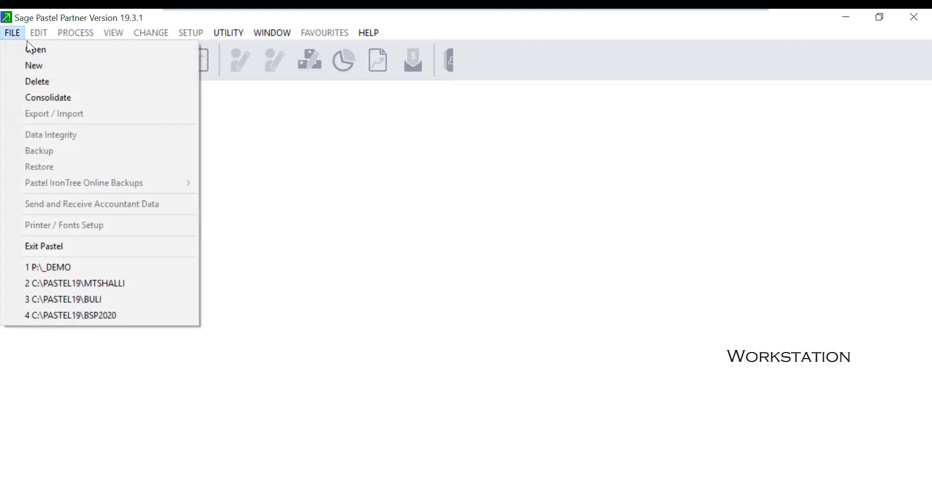
pyautogui.click(33, 49)
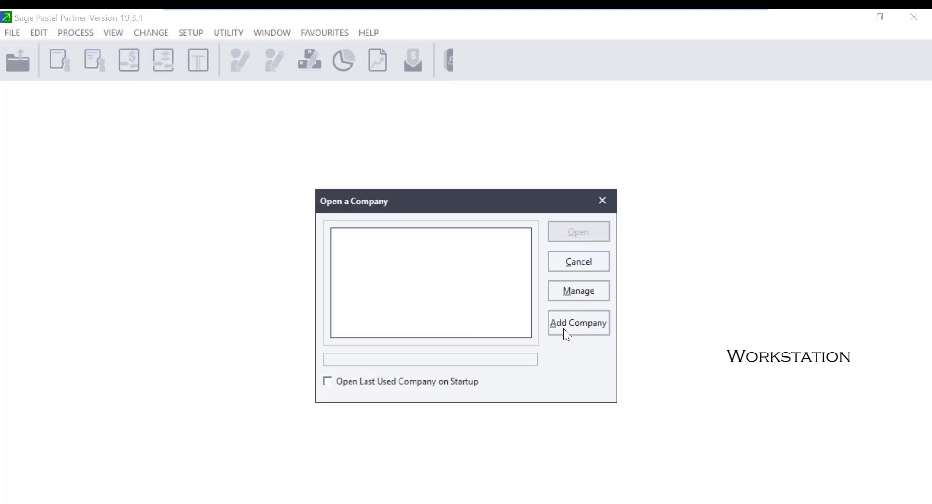
pyautogui.click(578, 322)
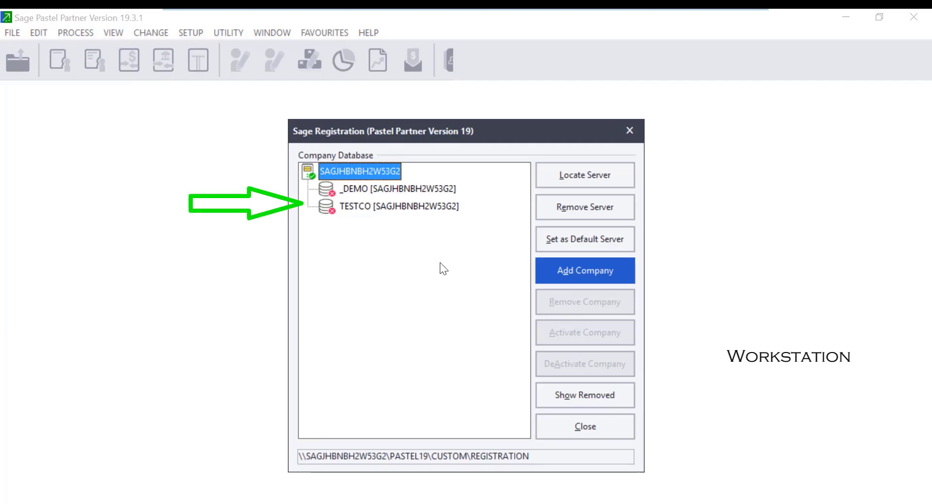
pyautogui.click(398, 206)
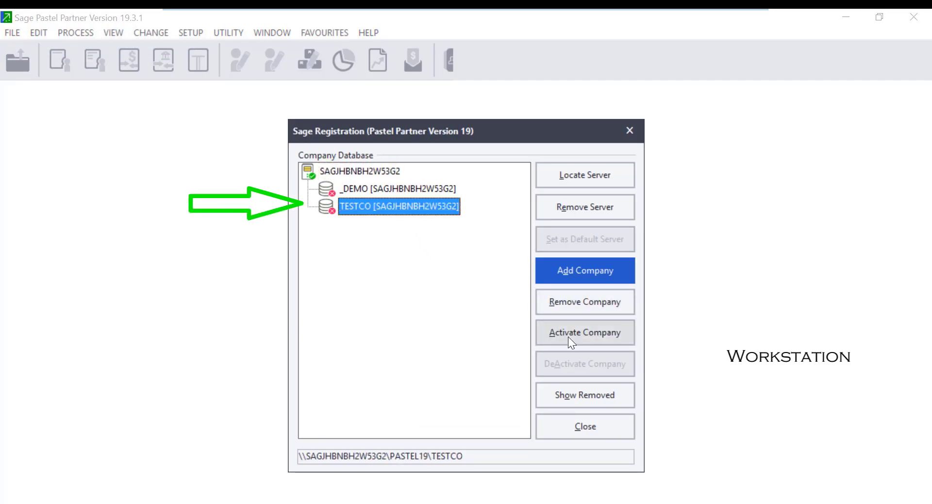
# Activate TESTCO from drive p: [\\SAGJHBNBH2W53G2\Pastel19]
pyautogui.click(584, 270)
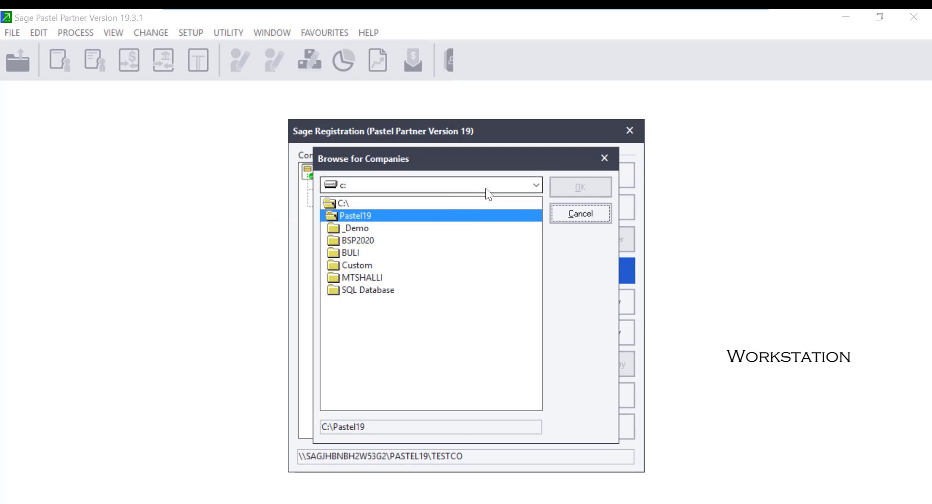
pyautogui.click(536, 185)
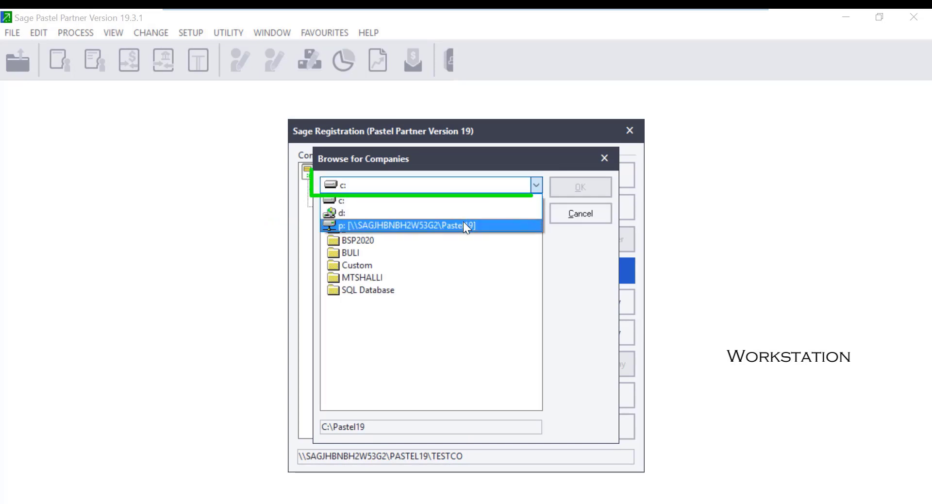
pyautogui.click(409, 225)
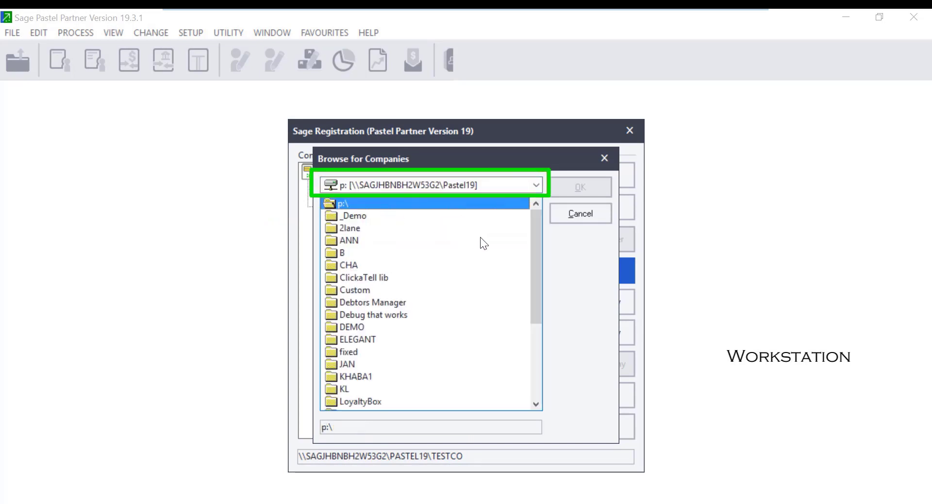
pyautogui.scroll(-3)
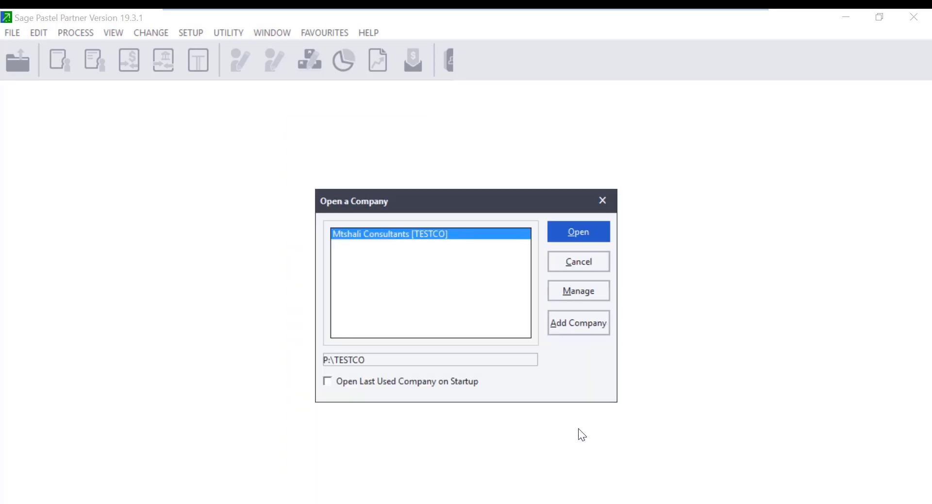
pyautogui.moveTo(585, 434)
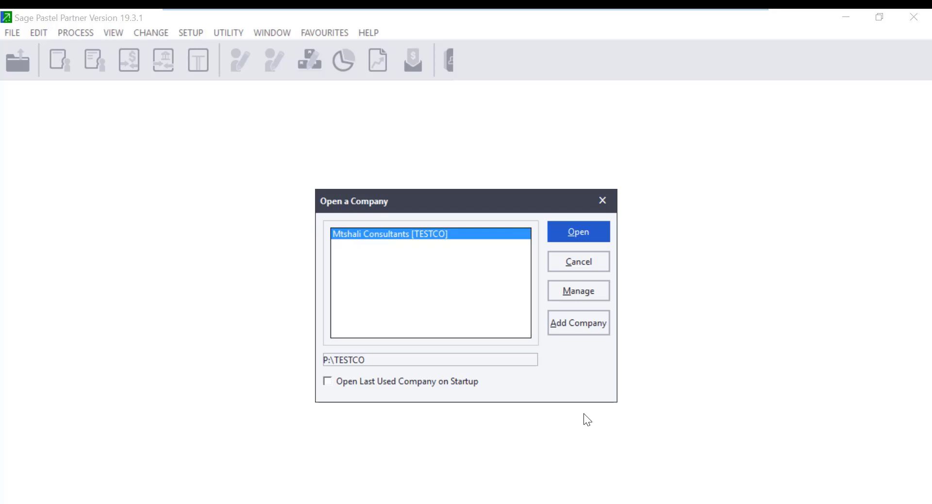
pyautogui.moveTo(508, 235)
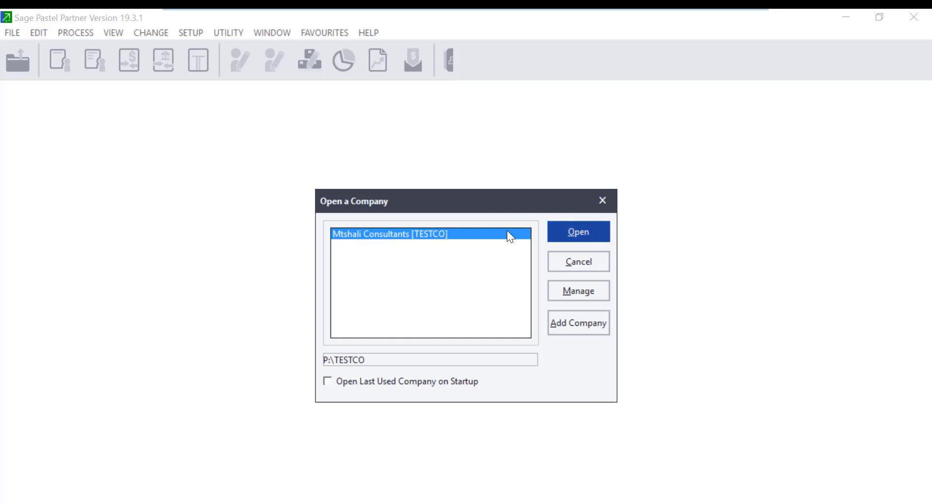
# Open Mtshali Consultants [TESTCO] from the company chooser
pyautogui.click(577, 231)
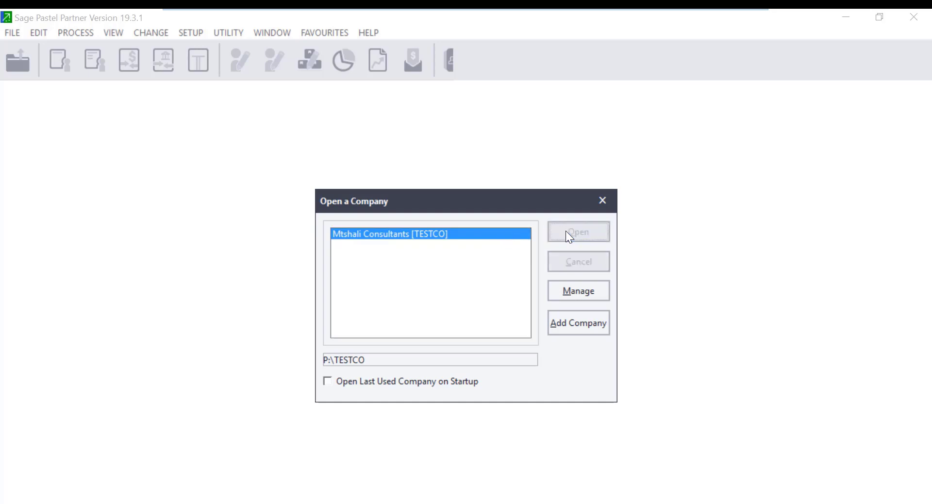